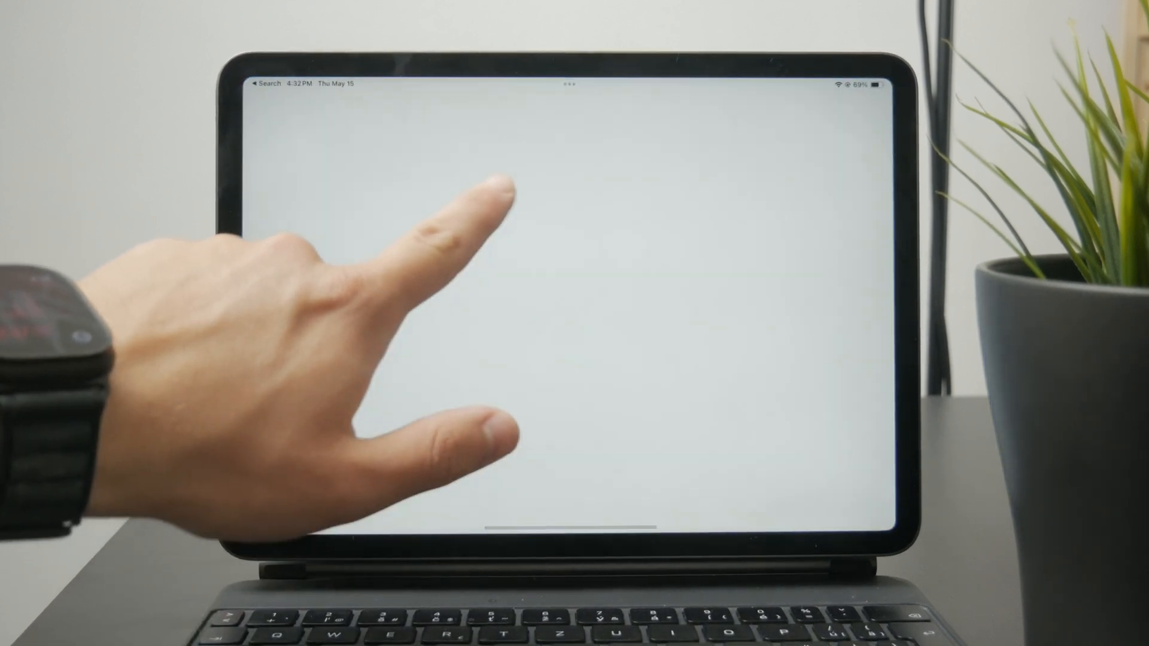
# Search the App Store for 'Excel' to reach the installed Microsoft Excel listing
pyautogui.write('e')
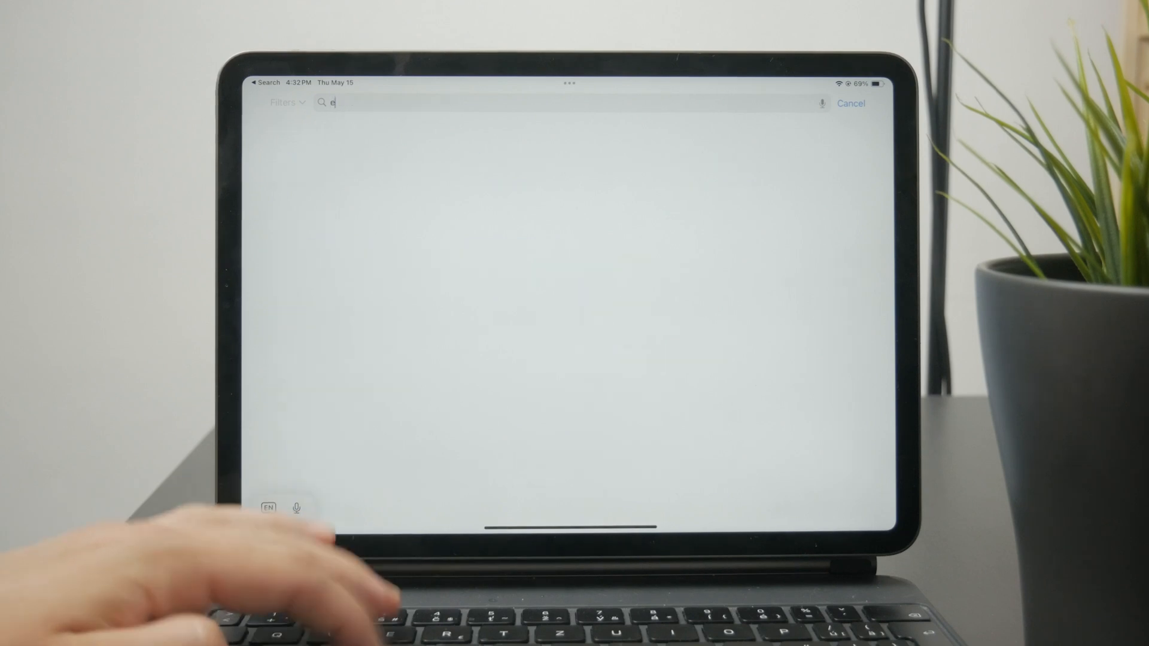
pyautogui.write('xcel')
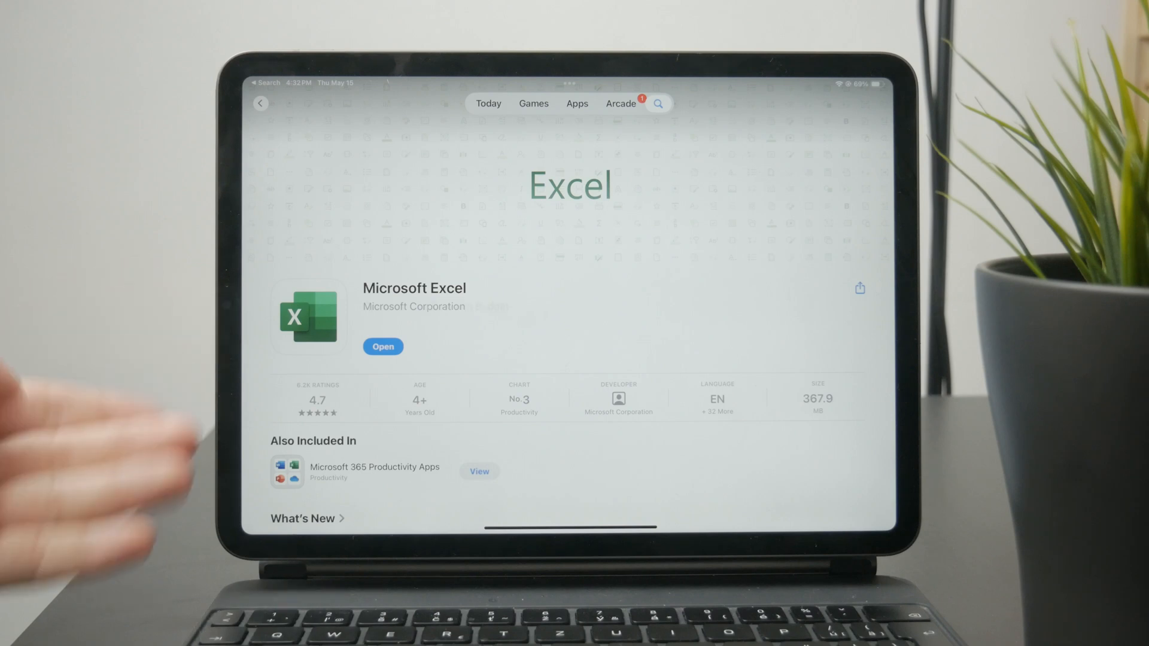
# Launch Excel from its store page and browse the new-workbook templates gallery
pyautogui.click(382, 347)
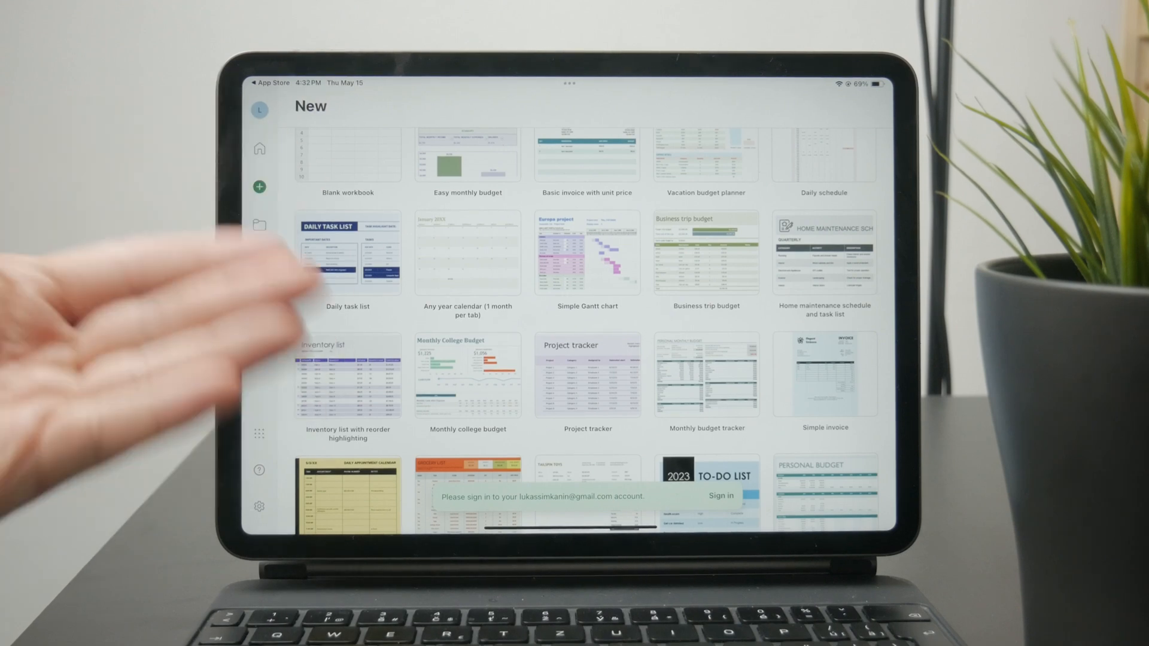
pyautogui.click(347, 156)
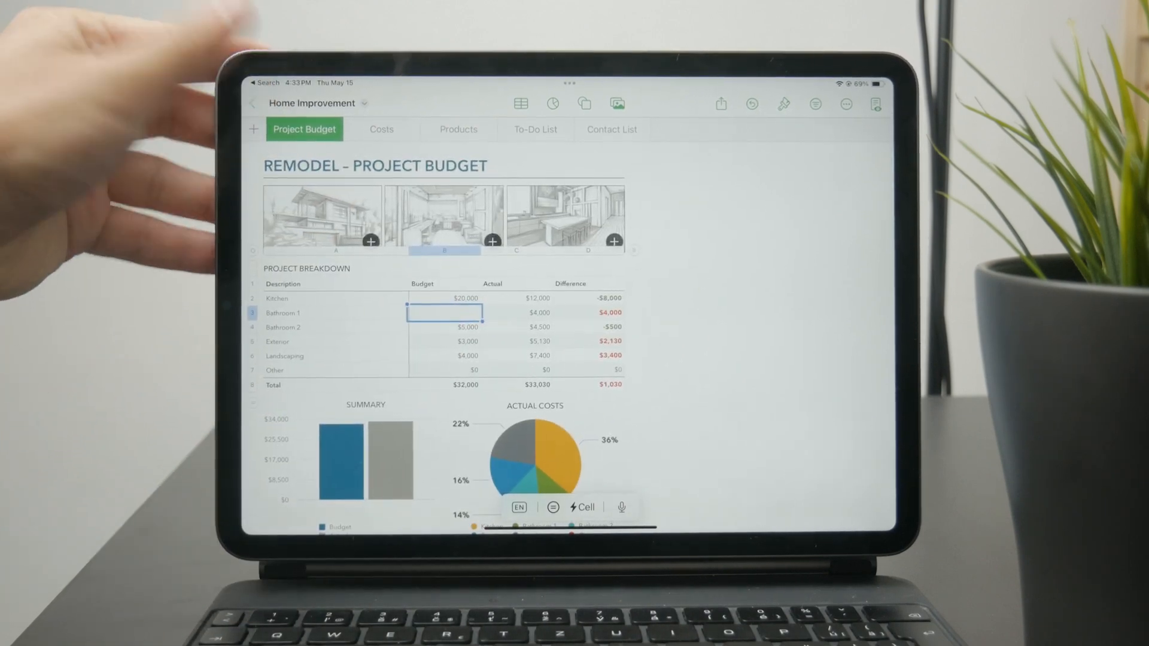
# View the Home Improvement remodel budget in Numbers, then search Spotlight for 'sheets'
pyautogui.click(252, 103)
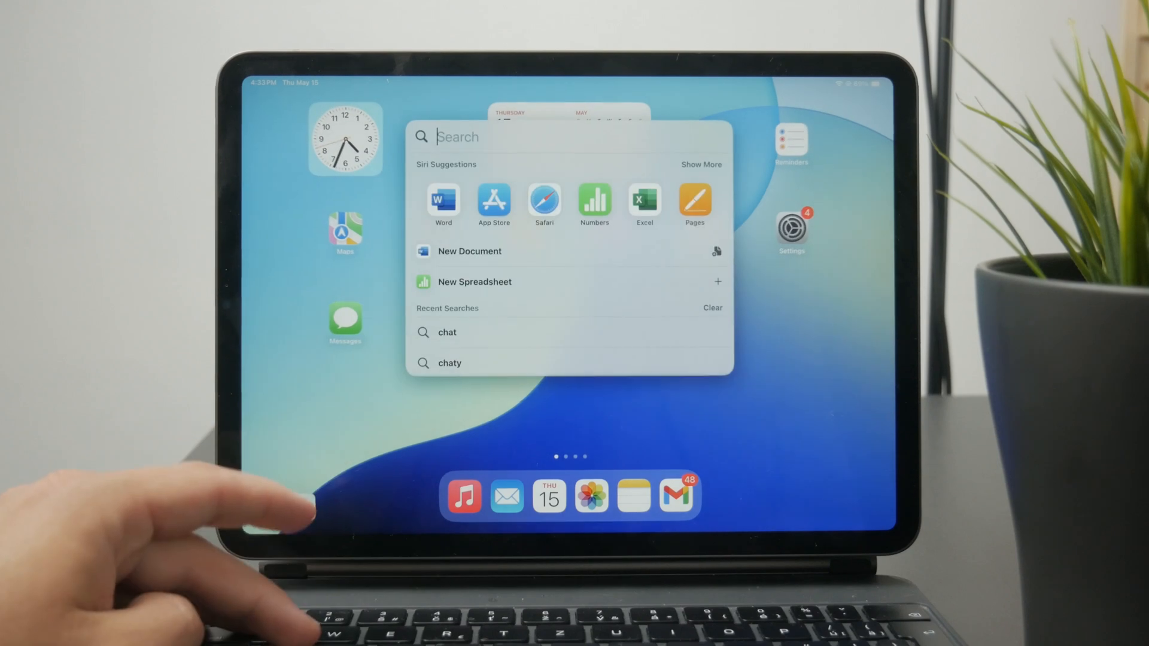
pyautogui.write('sheets')
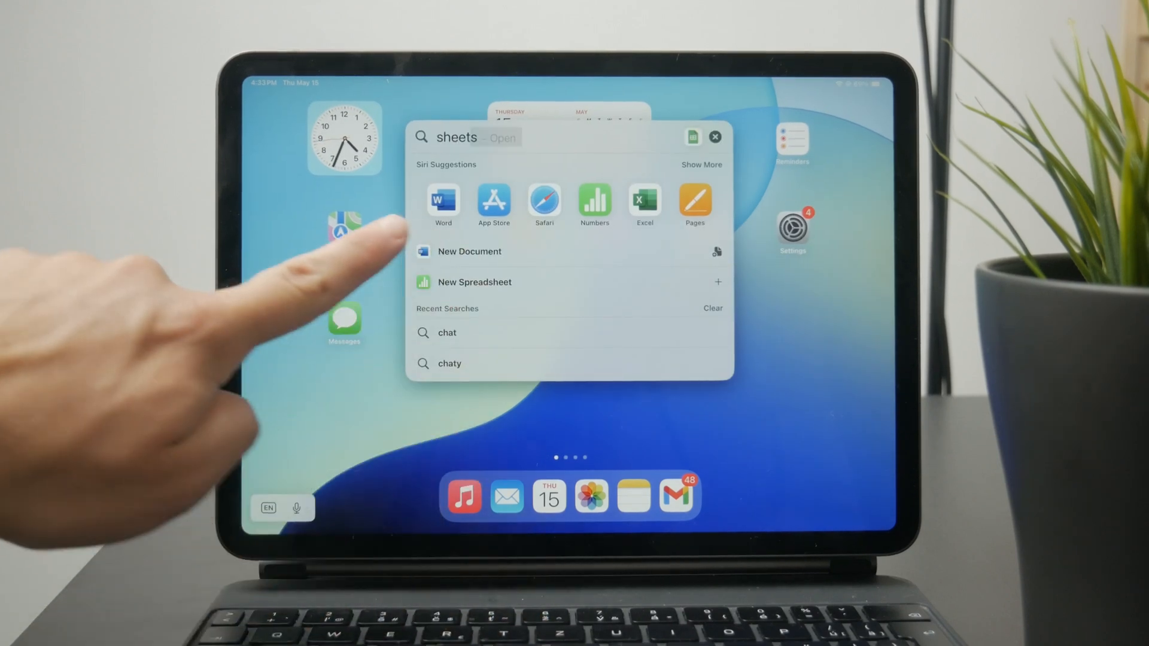
# Launch Google Sheets from search results and show New spreadsheet and Choose template options
pyautogui.click(502, 137)
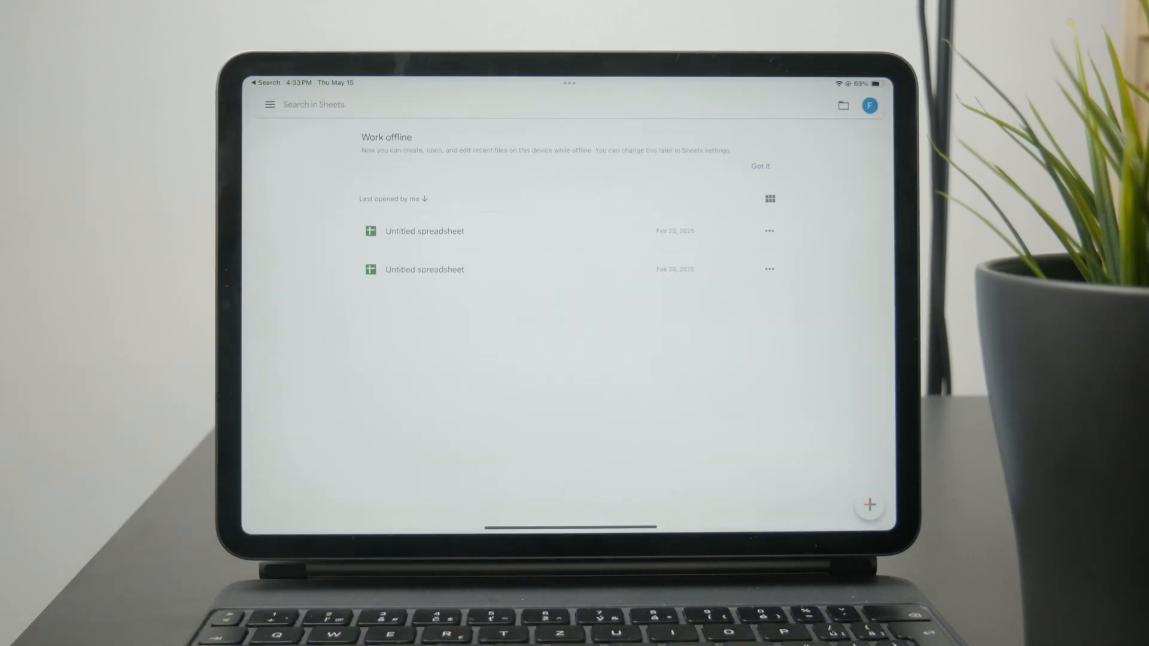
pyautogui.click(869, 505)
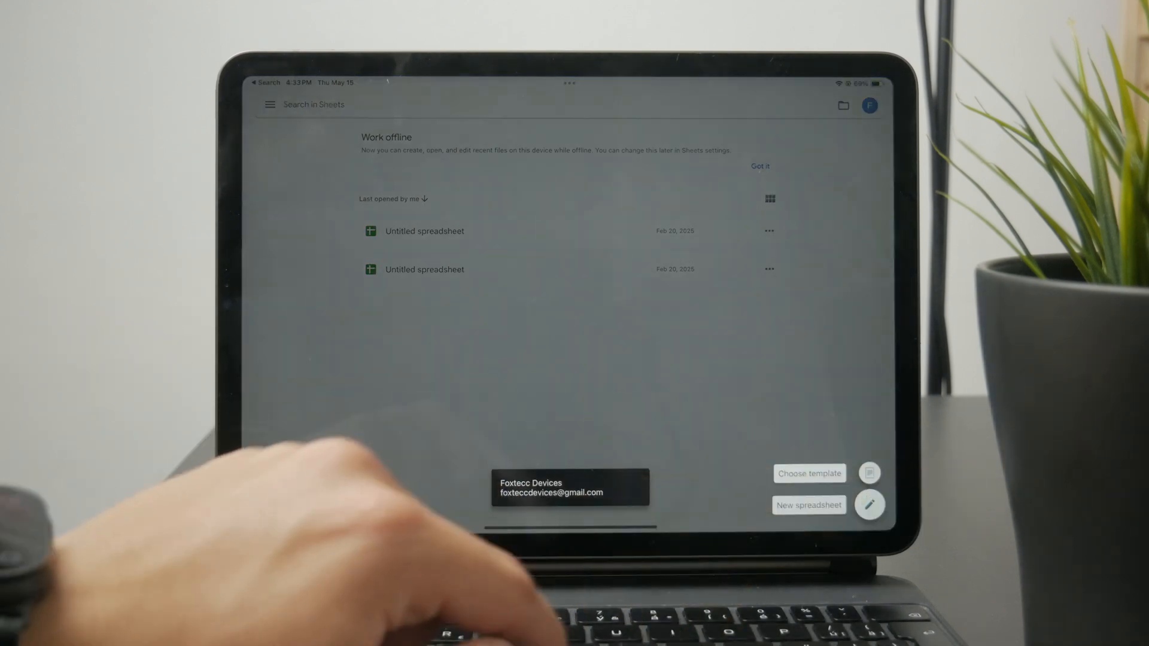